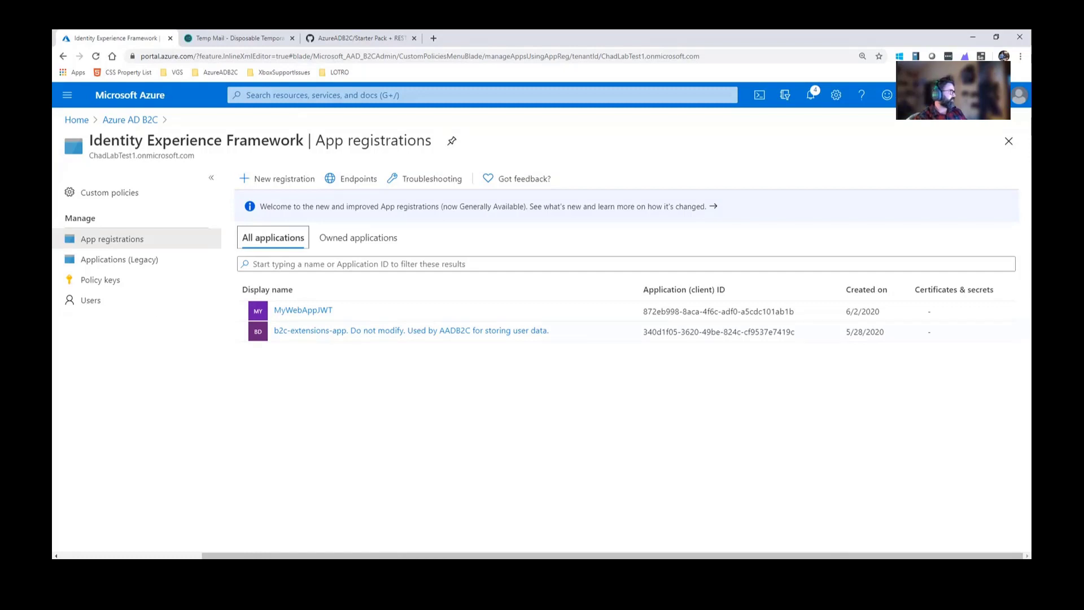
# Step: Begin a new app registration from the App registrations page
pyautogui.click(283, 178)
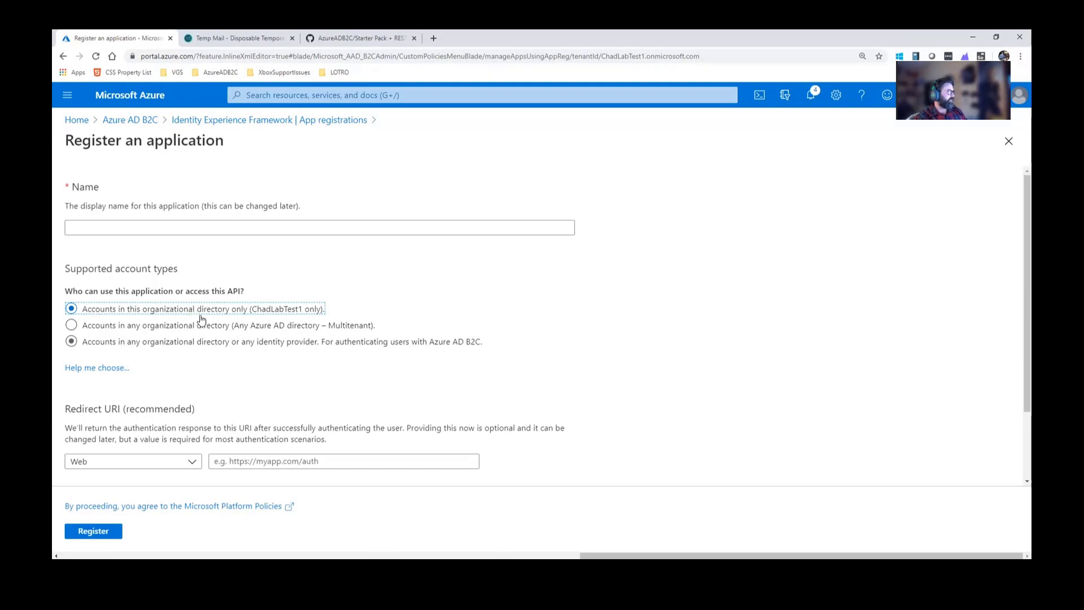
# Step: Name the app IdentityExperienceFramework, single-directory accounts, with the your-tenant-name b2clogin redirect URI template
pyautogui.click(71, 310)
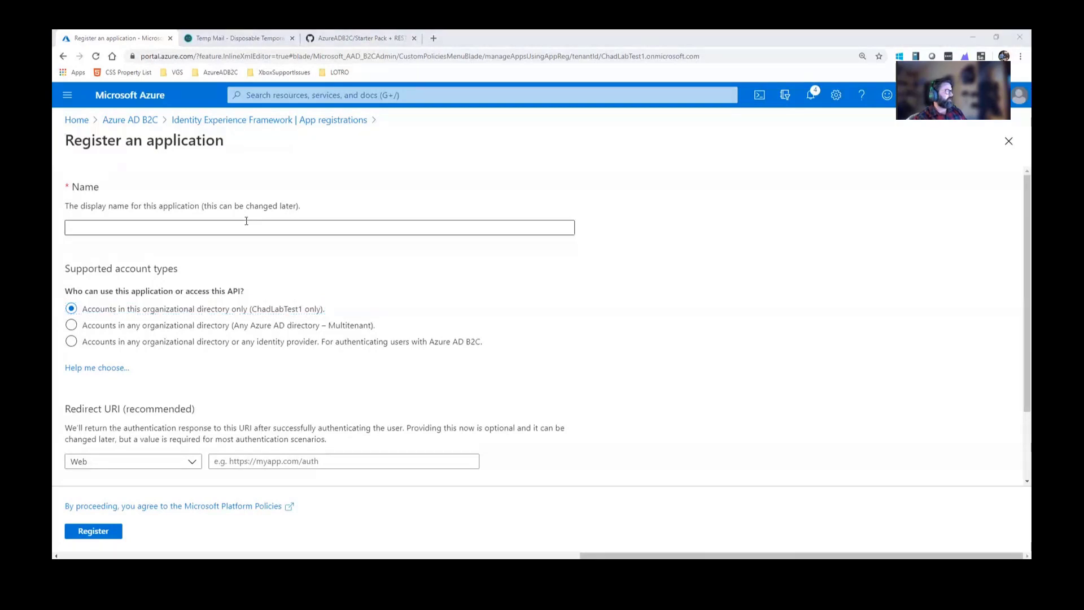
pyautogui.write('IdentityExperienceFramework')
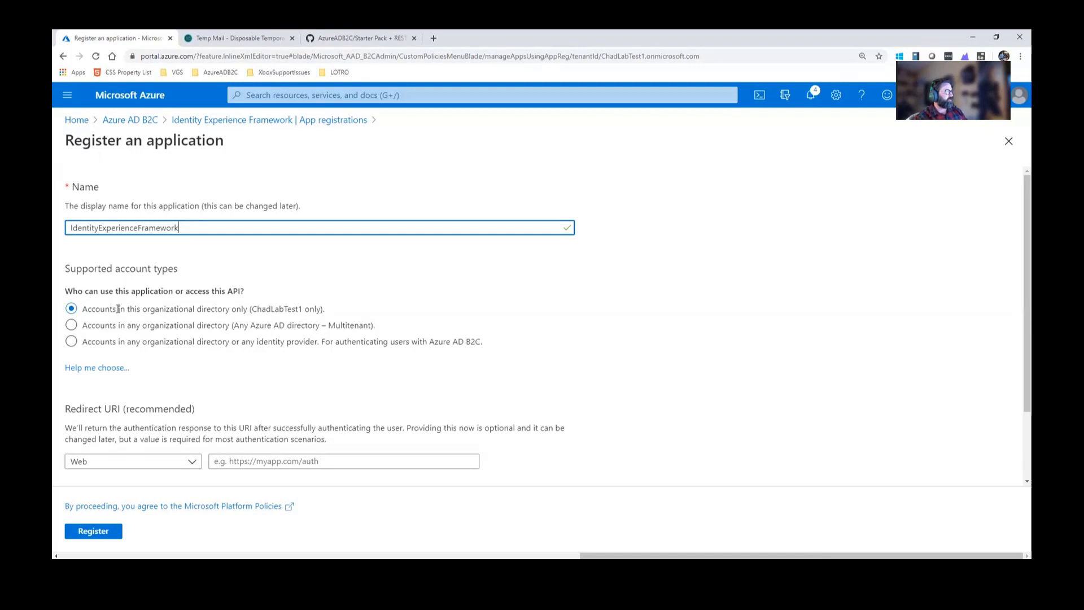
pyautogui.scroll(-3)
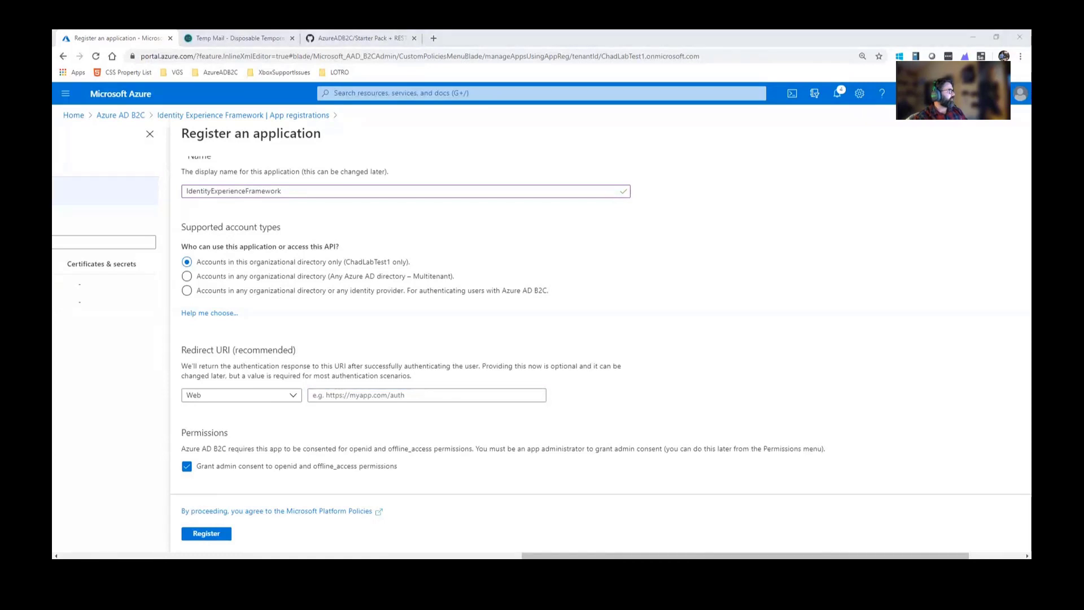
pyautogui.write('https://your-tenant-name.b2clogin.com/your-tenant-name.onmicrosoft.com')
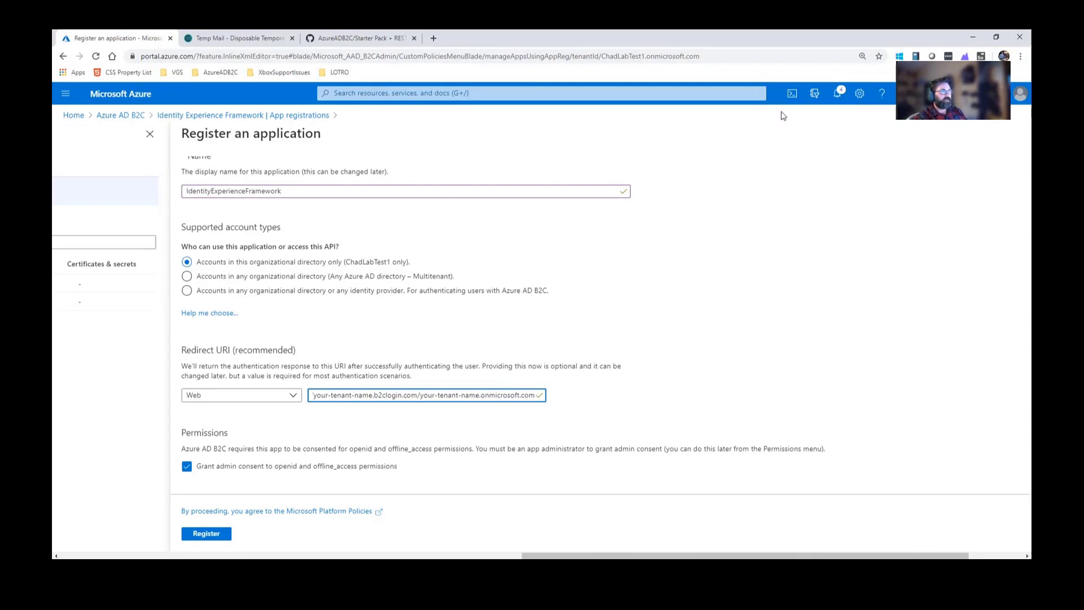
pyautogui.moveTo(814, 94)
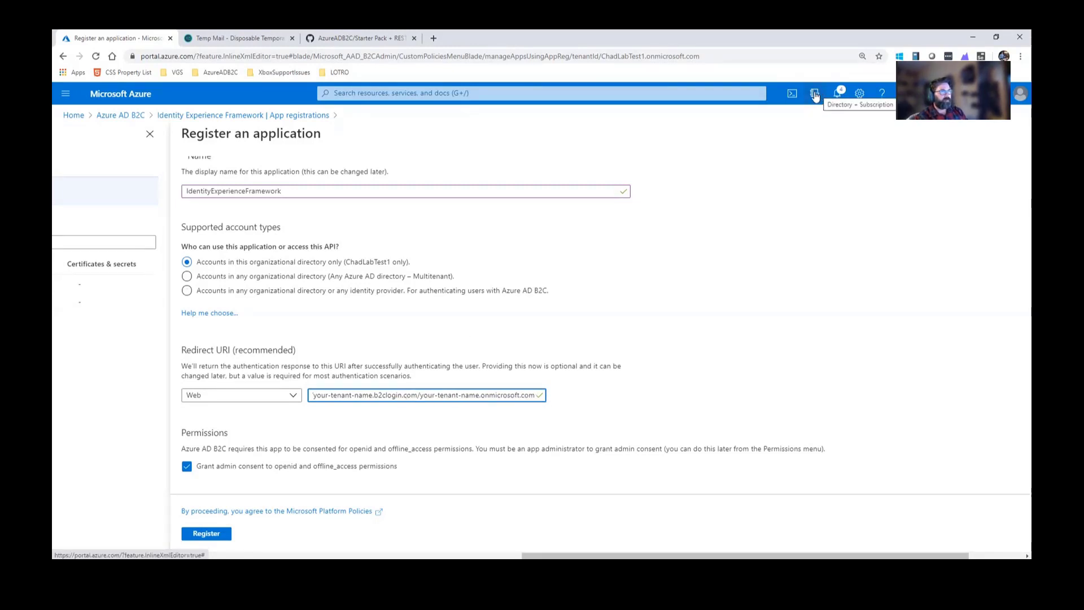
# Step: Look up the tenant name, set the redirect URI to ChadLabTest1, and register the application
pyautogui.click(814, 94)
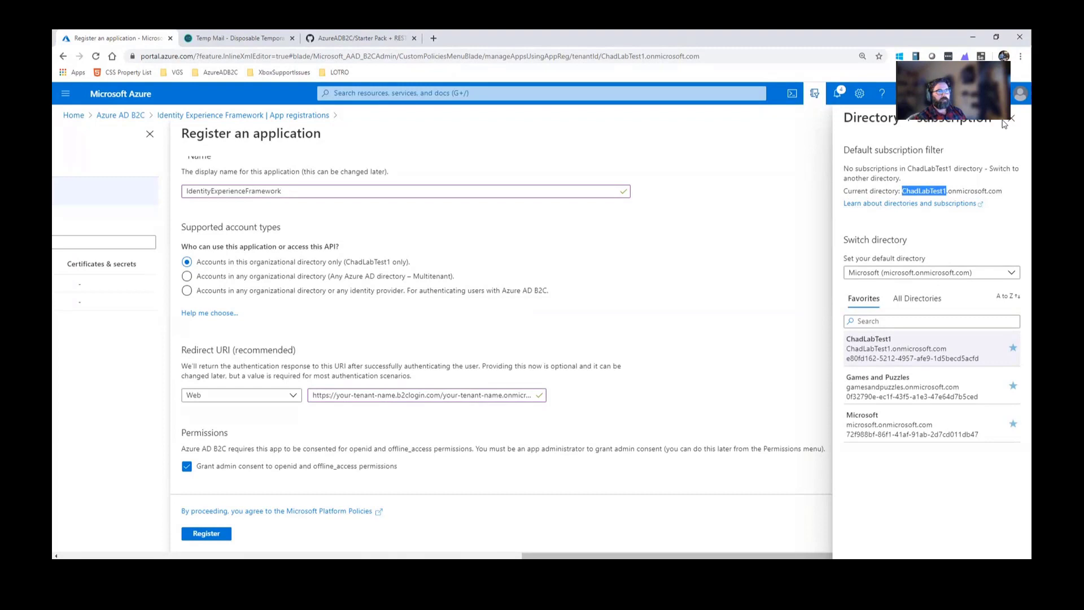
pyautogui.click(1010, 119)
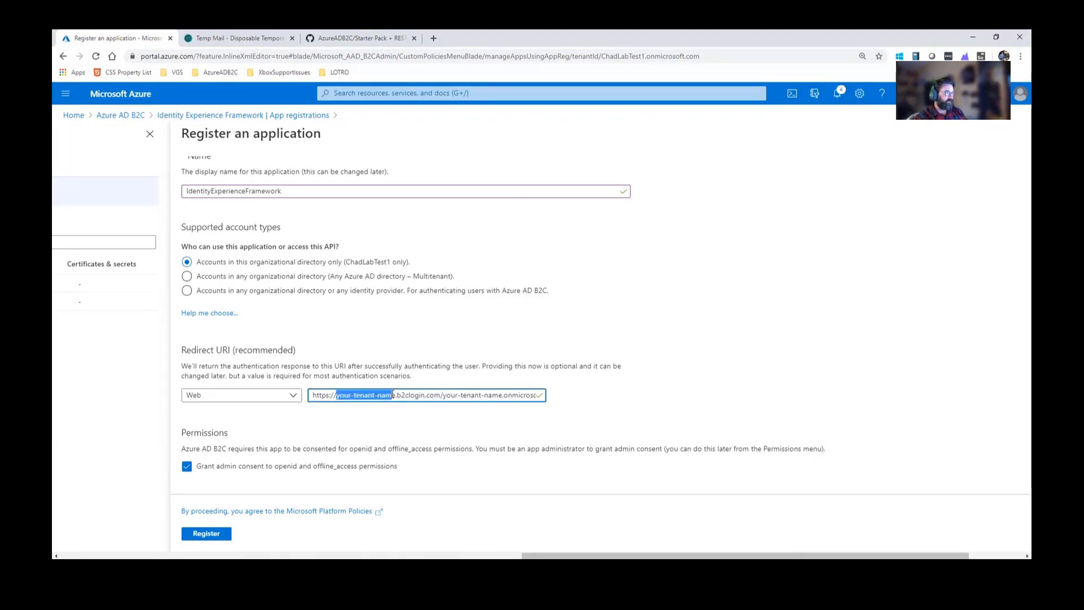
pyautogui.write('ChadLabTest1')
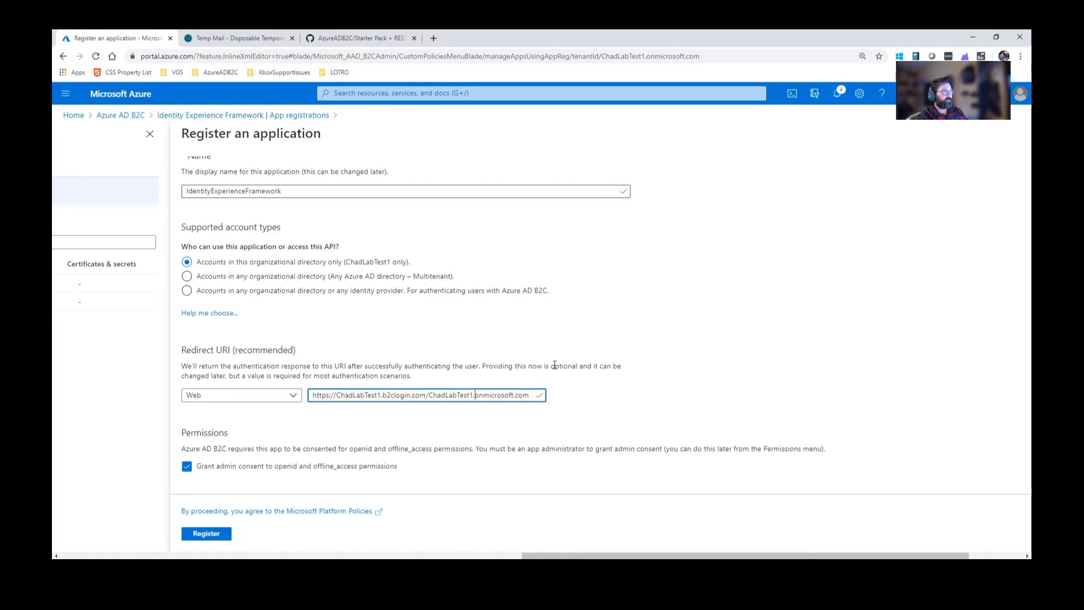
pyautogui.tripleClick(425, 395)
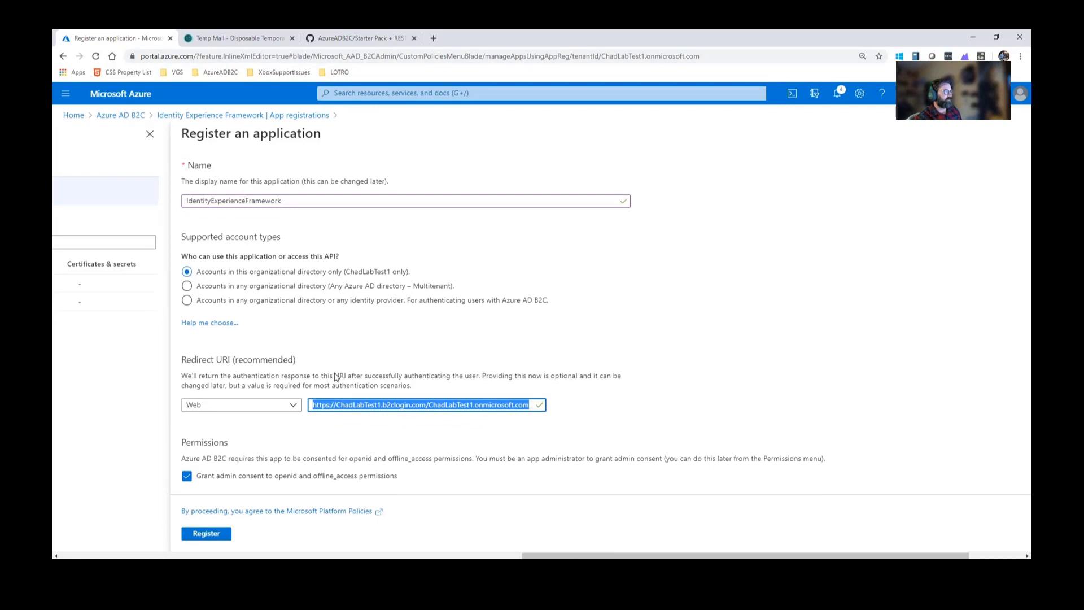
pyautogui.click(205, 533)
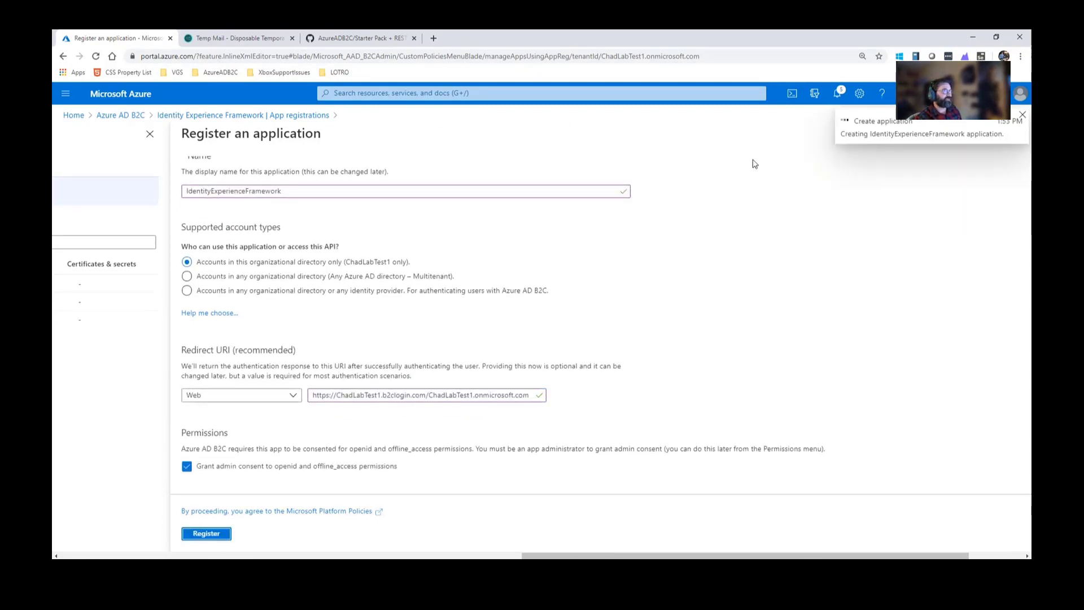
# Step: Go to the Expose an API page of the new IdentityExperienceFramework app
pyautogui.click(205, 533)
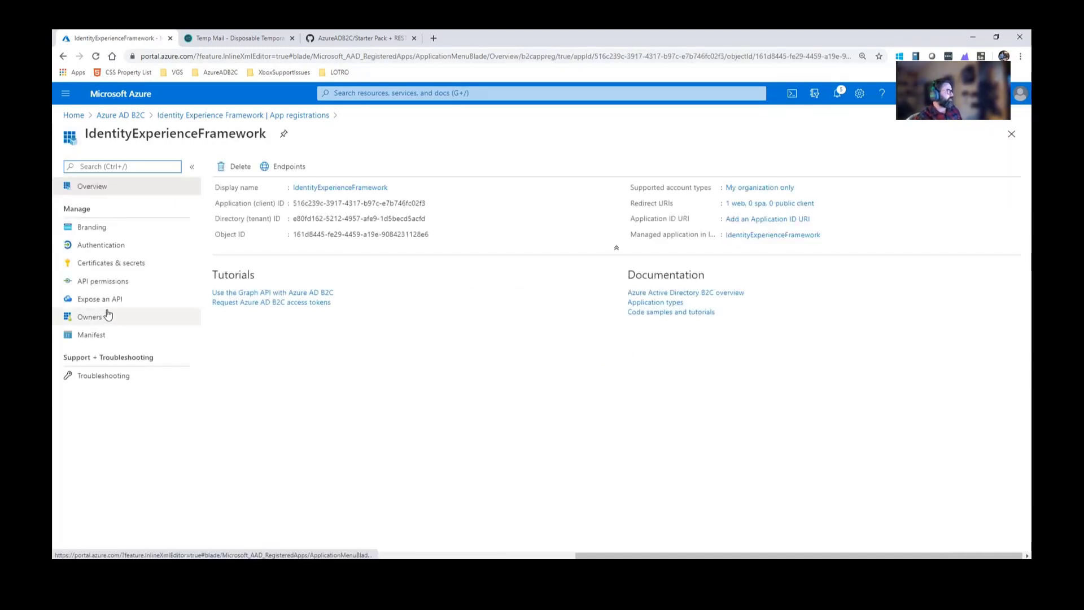
pyautogui.moveTo(100, 298)
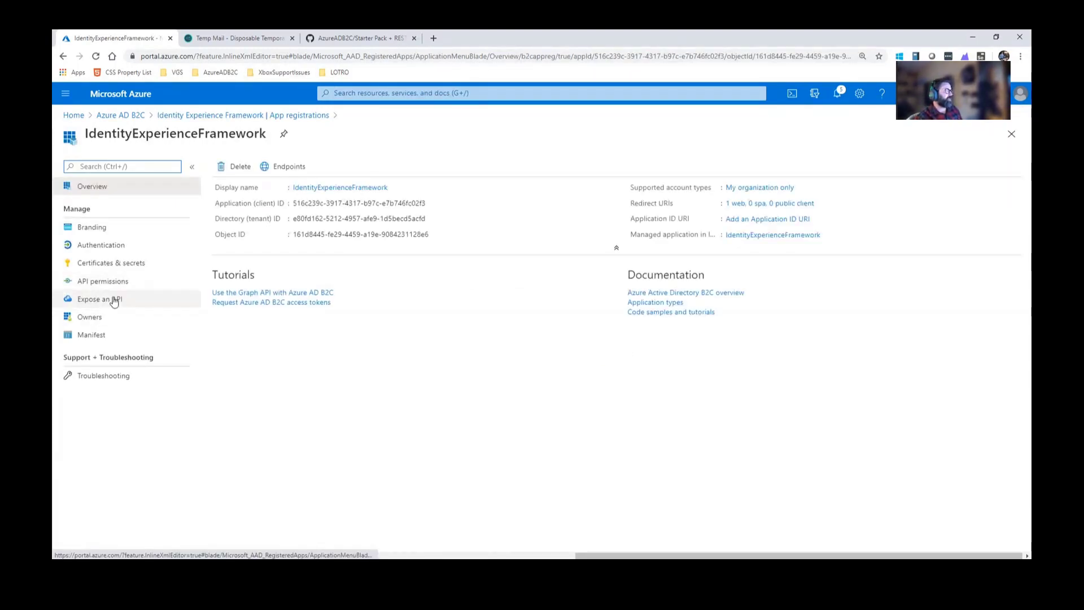
pyautogui.click(100, 298)
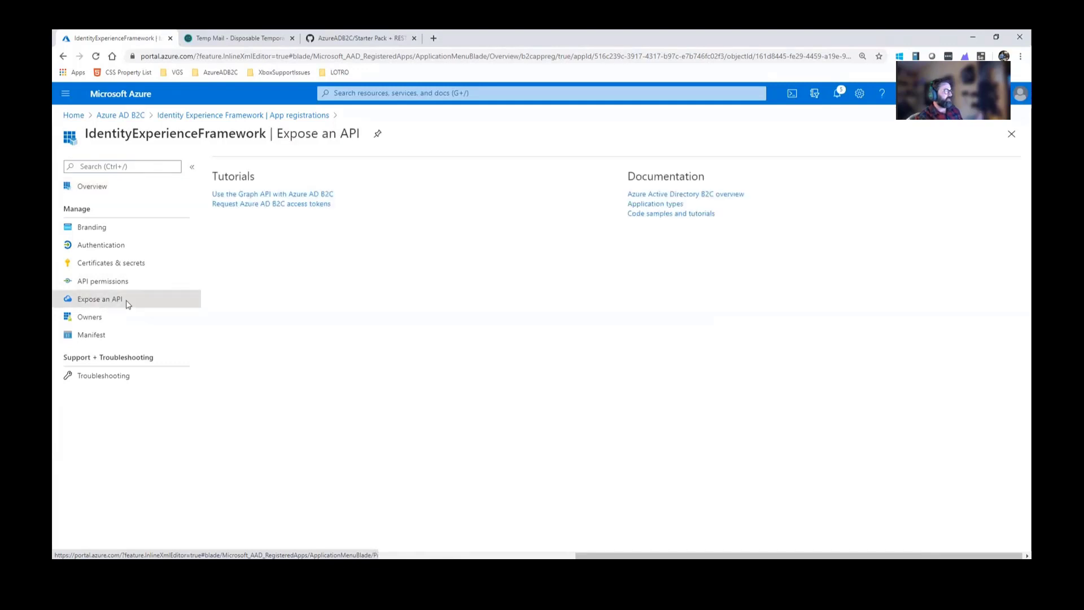
# Step: Add a scope, accepting and saving the default Application ID URI
pyautogui.click(100, 298)
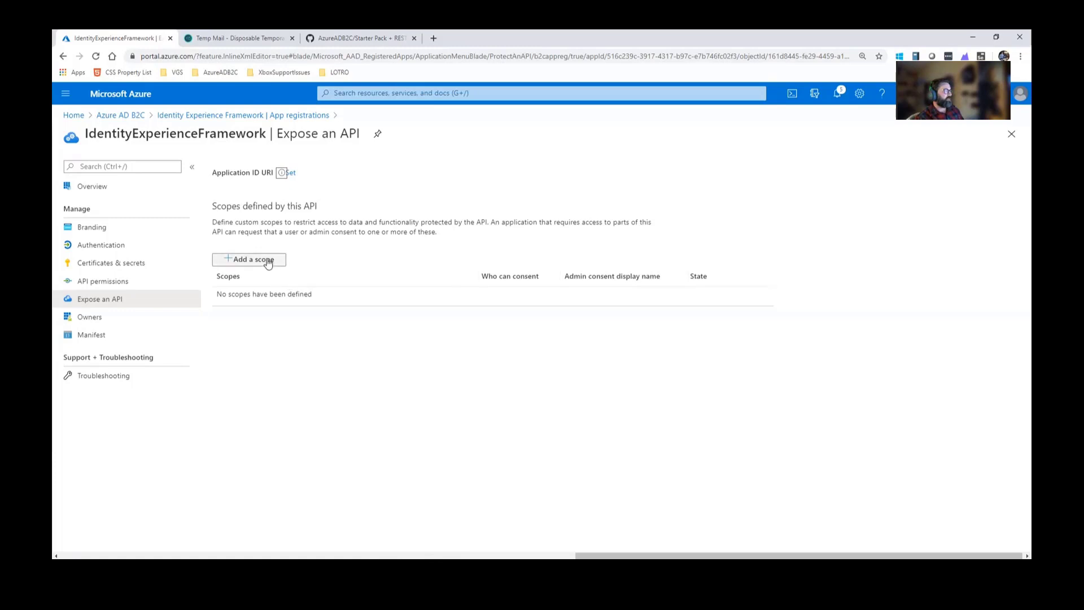
pyautogui.click(249, 260)
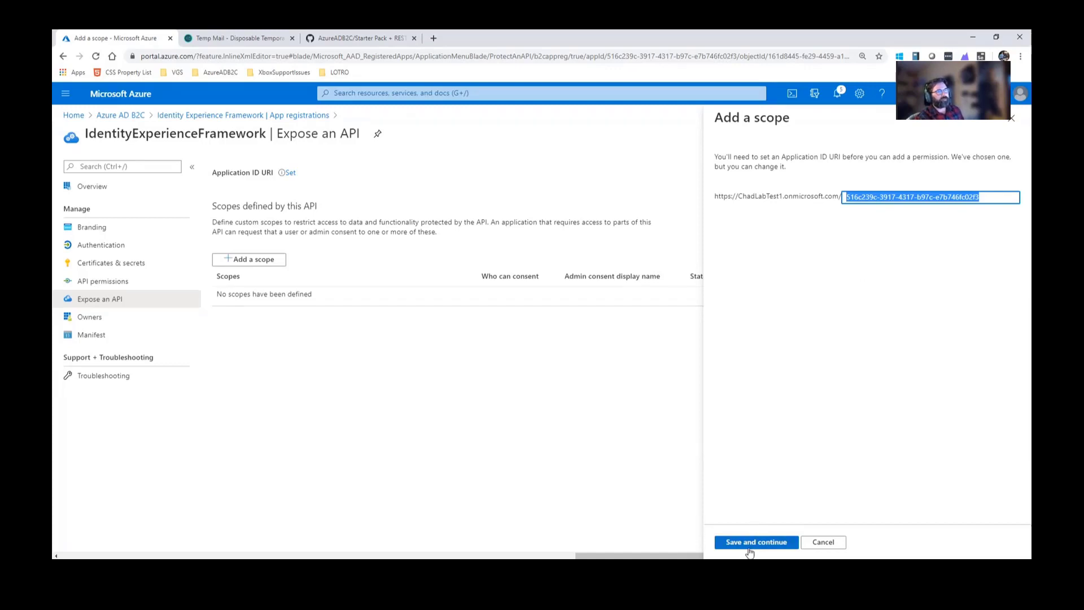
pyautogui.click(755, 541)
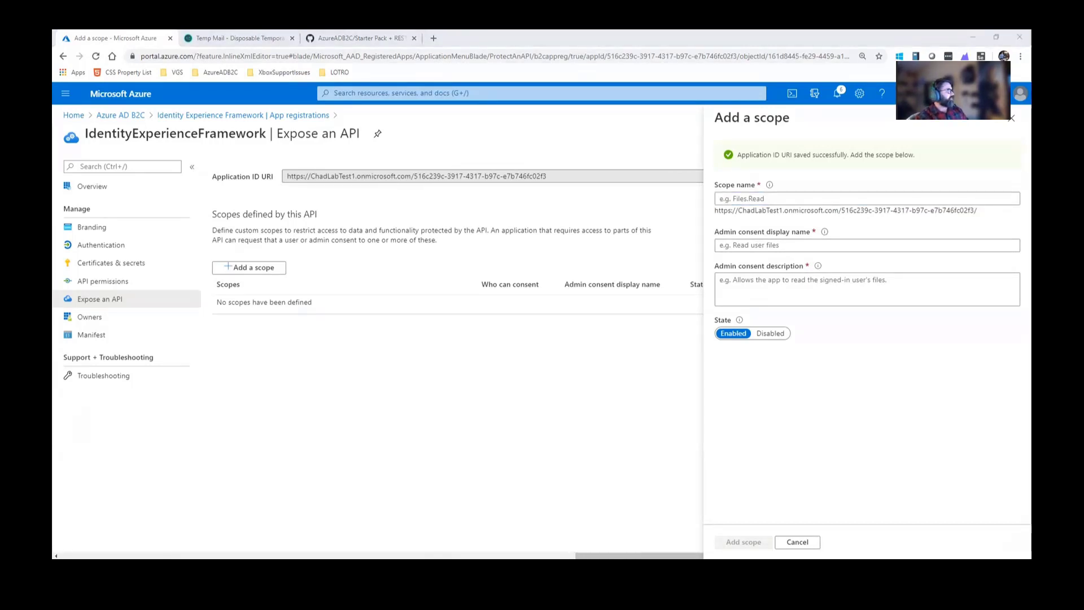
# Step: Add the enabled user_impersonation scope, display name Access IdentityExperienceFramework, with its consent description
pyautogui.click(864, 199)
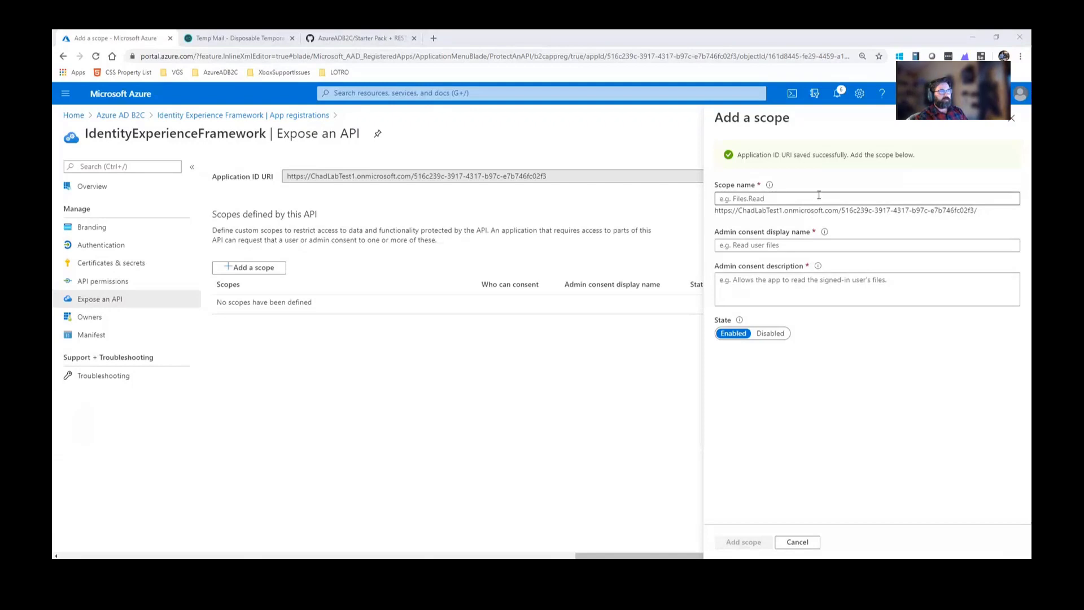
pyautogui.write('user_impersonation')
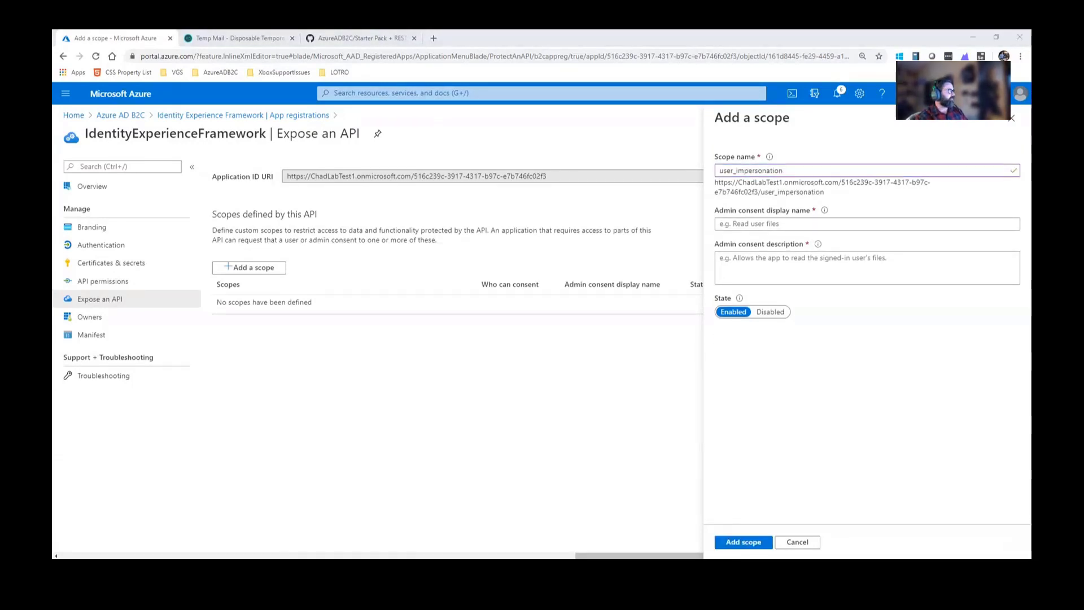
pyautogui.write('Access IdentityExperienceFramework')
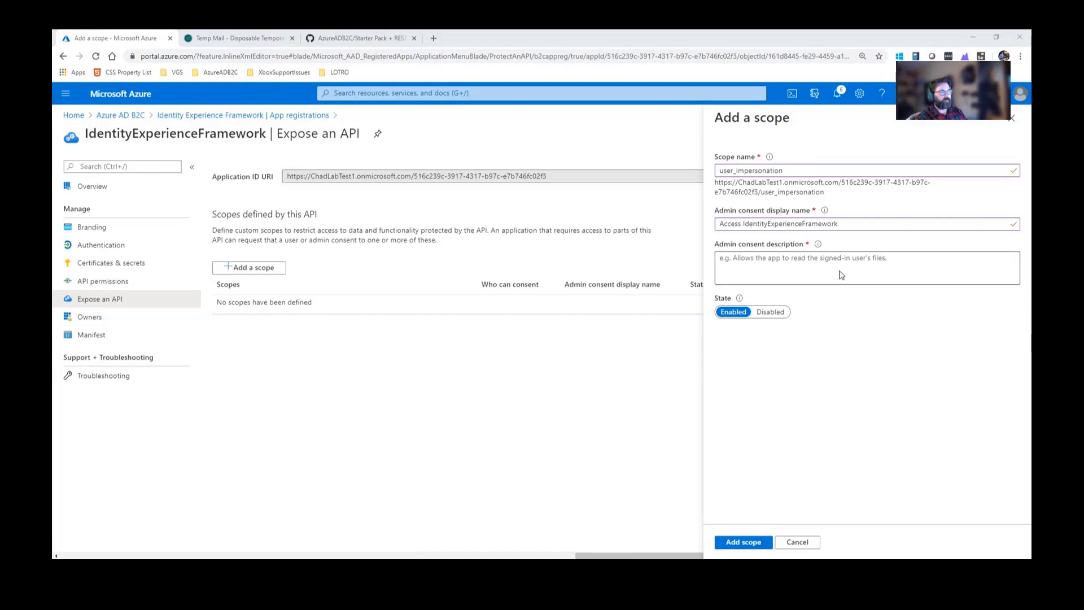
pyautogui.write('Allow the application to access IdentityExperienceFramework on behalf of the signed-in user.')
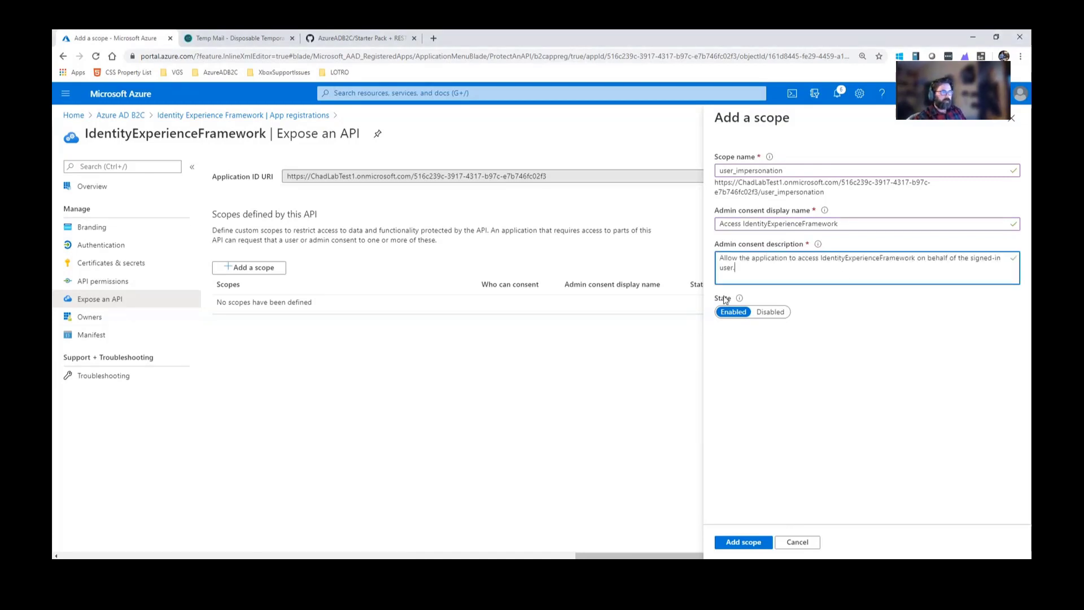
pyautogui.click(743, 541)
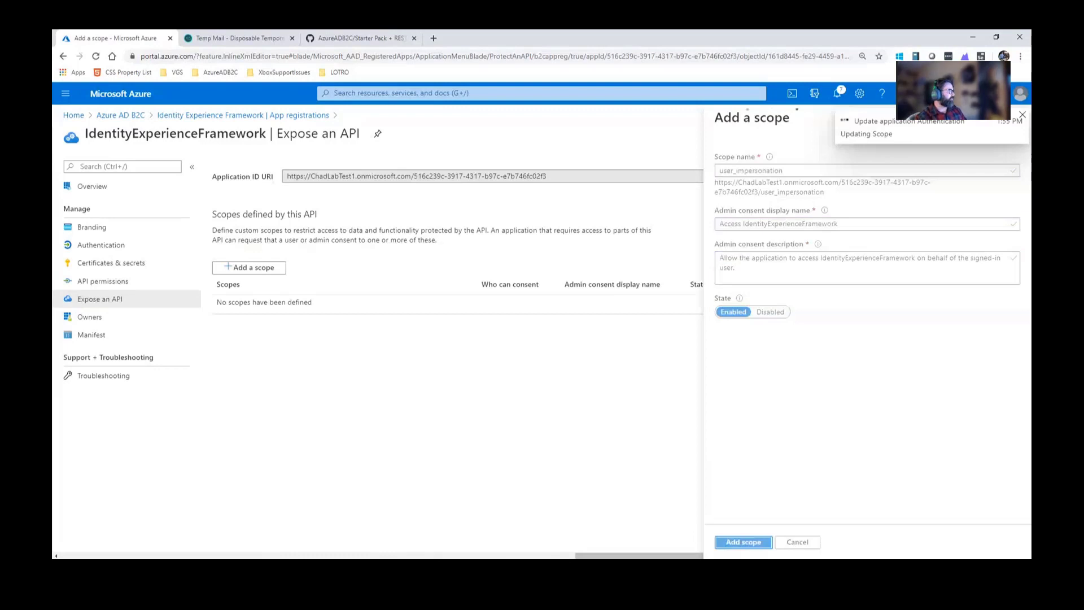
pyautogui.click(743, 542)
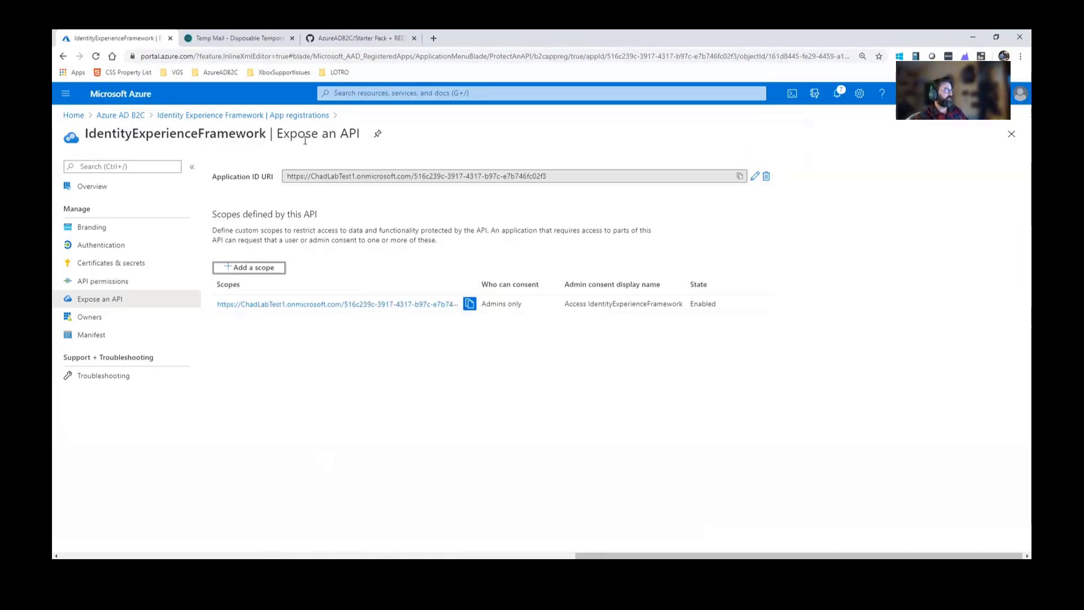